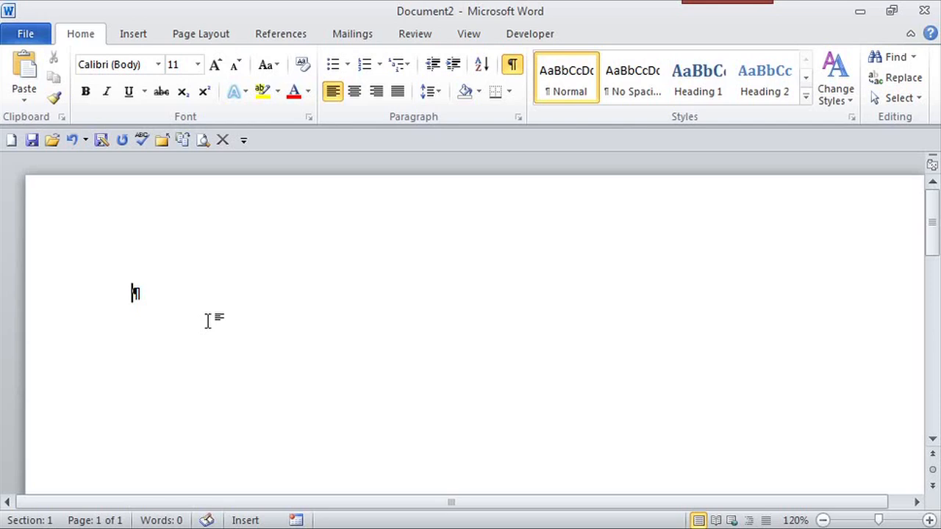
Type the number 5 into the blank document.
{"action": "type", "text": "5"}
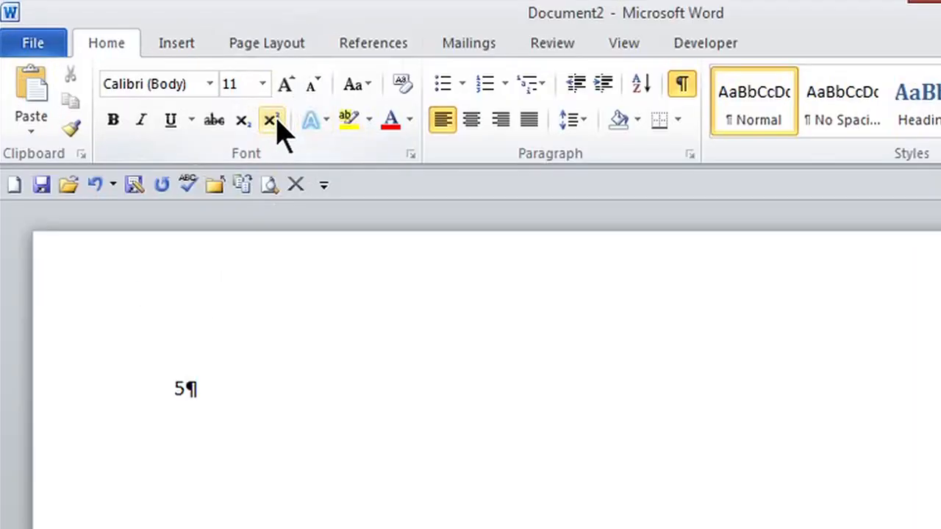
{"action": "mouse_move", "coordinate": [270, 119]}
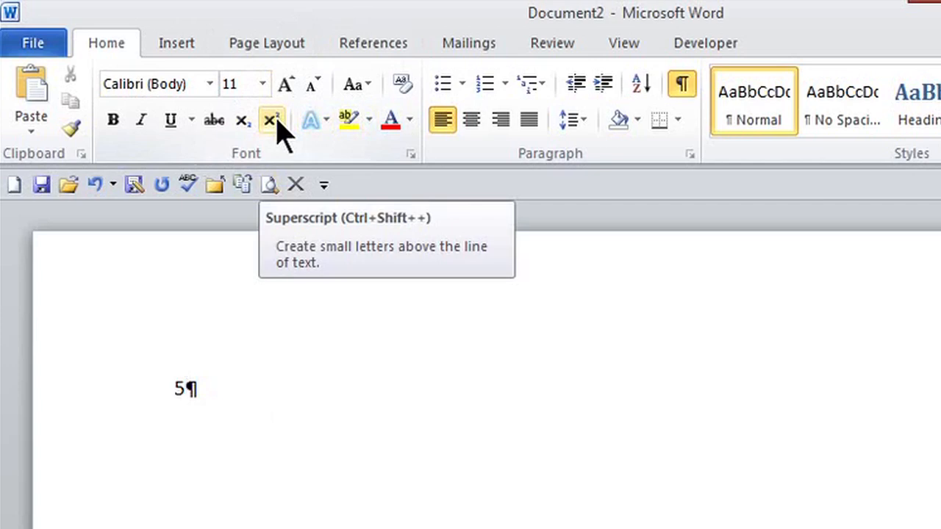
Toggle Superscript on to add a raised 3 after the 5.
{"action": "left_click", "coordinate": [270, 119]}
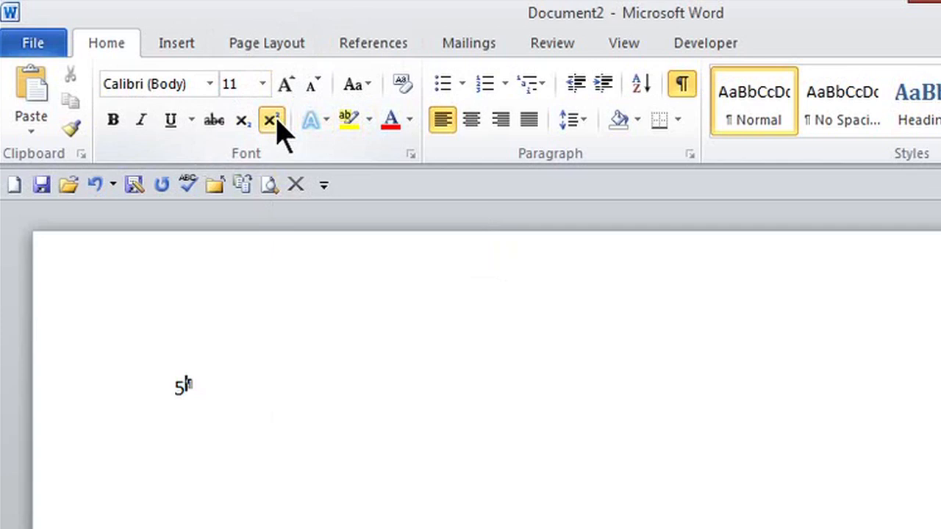
{"action": "left_click", "coordinate": [271, 119]}
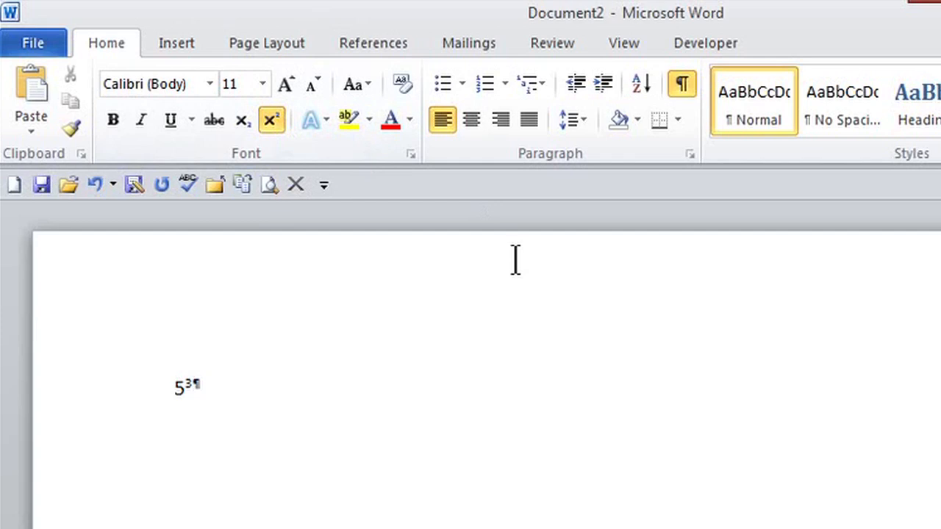
{"action": "mouse_move", "coordinate": [400, 83]}
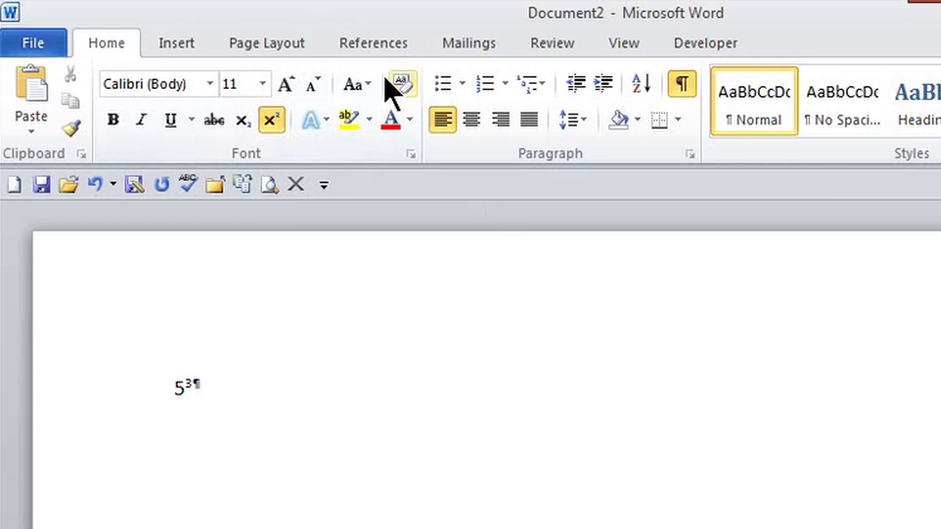
{"action": "mouse_move", "coordinate": [271, 119]}
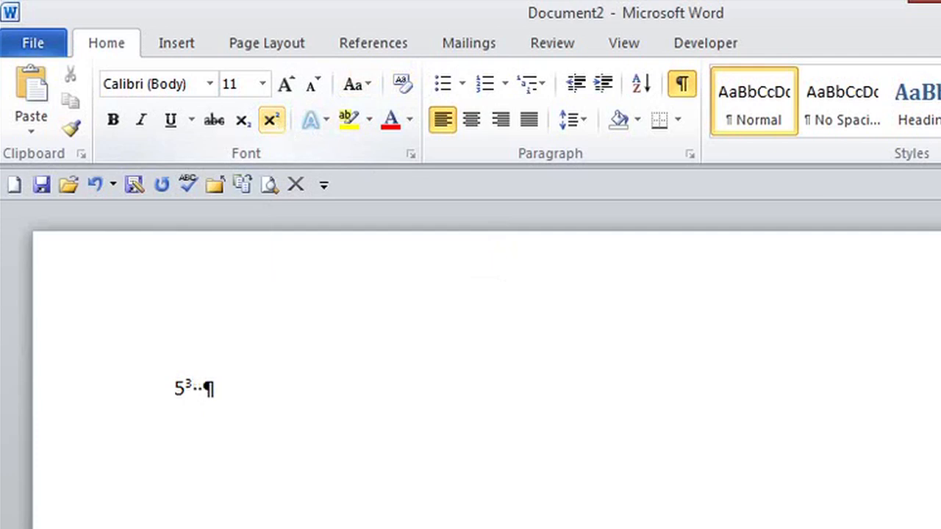
Type "next w" at normal height after 5³.
{"action": "type", "text": "ne"}
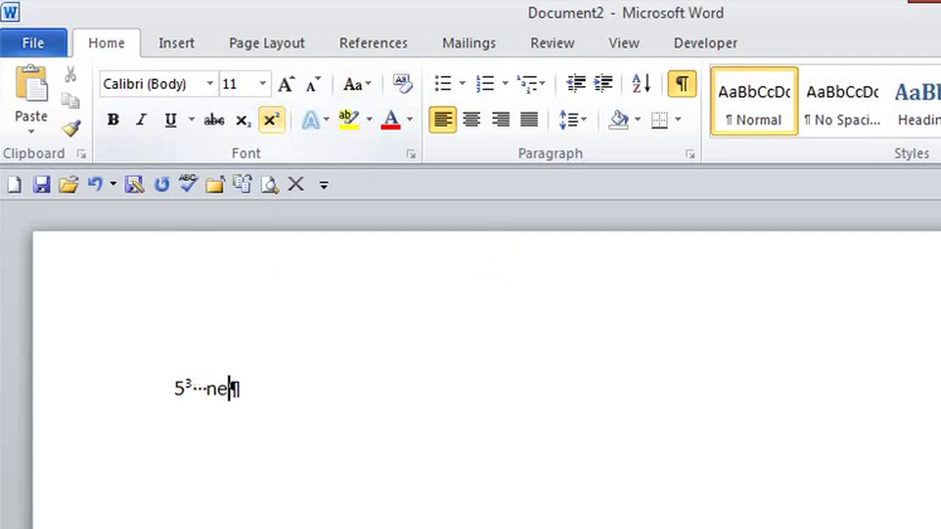
{"action": "type", "text": "xt w"}
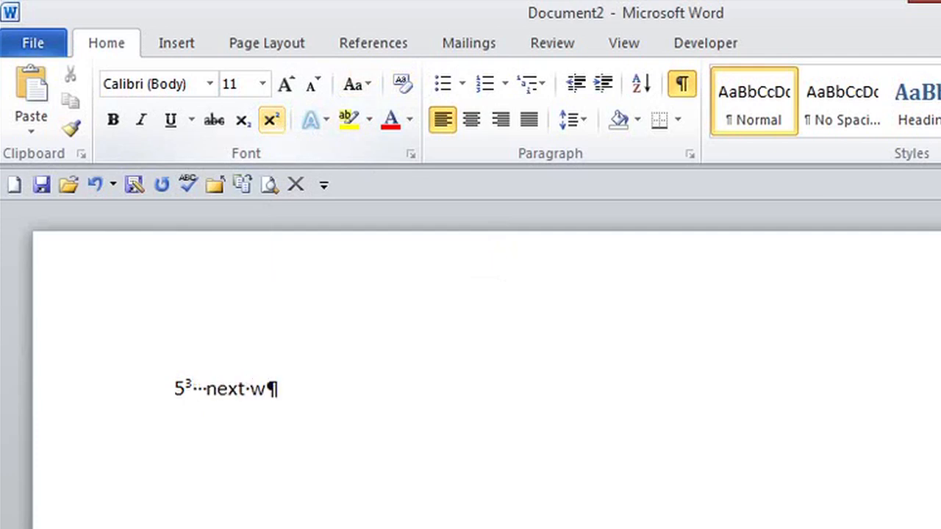